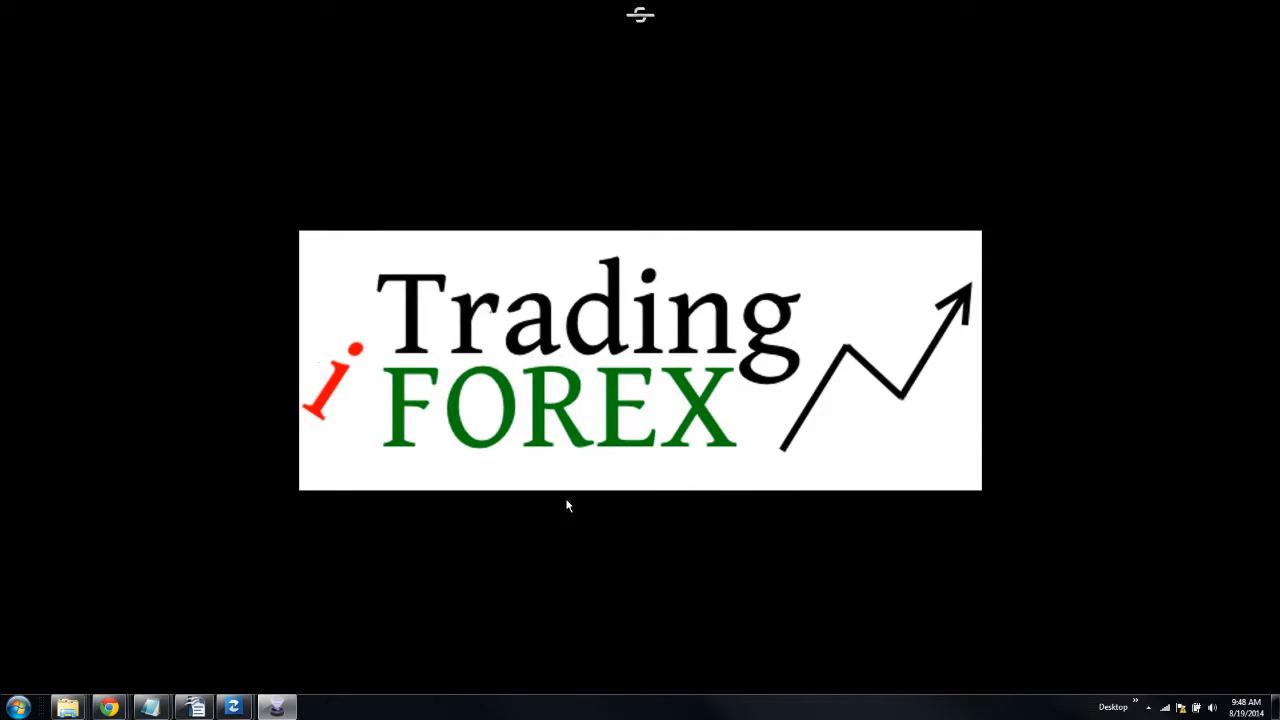
mouse_move(334, 576)
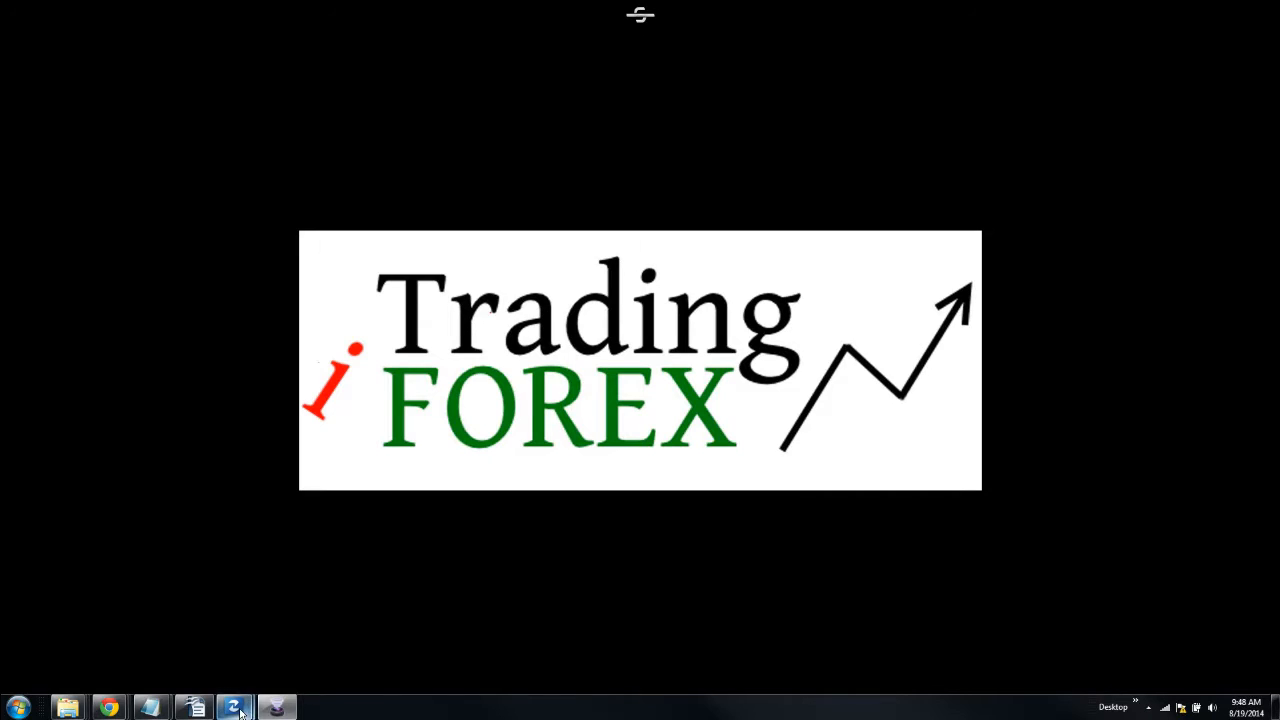
Step: Bring the FXCM Trading Station window to the front from the taskbar
click(232, 707)
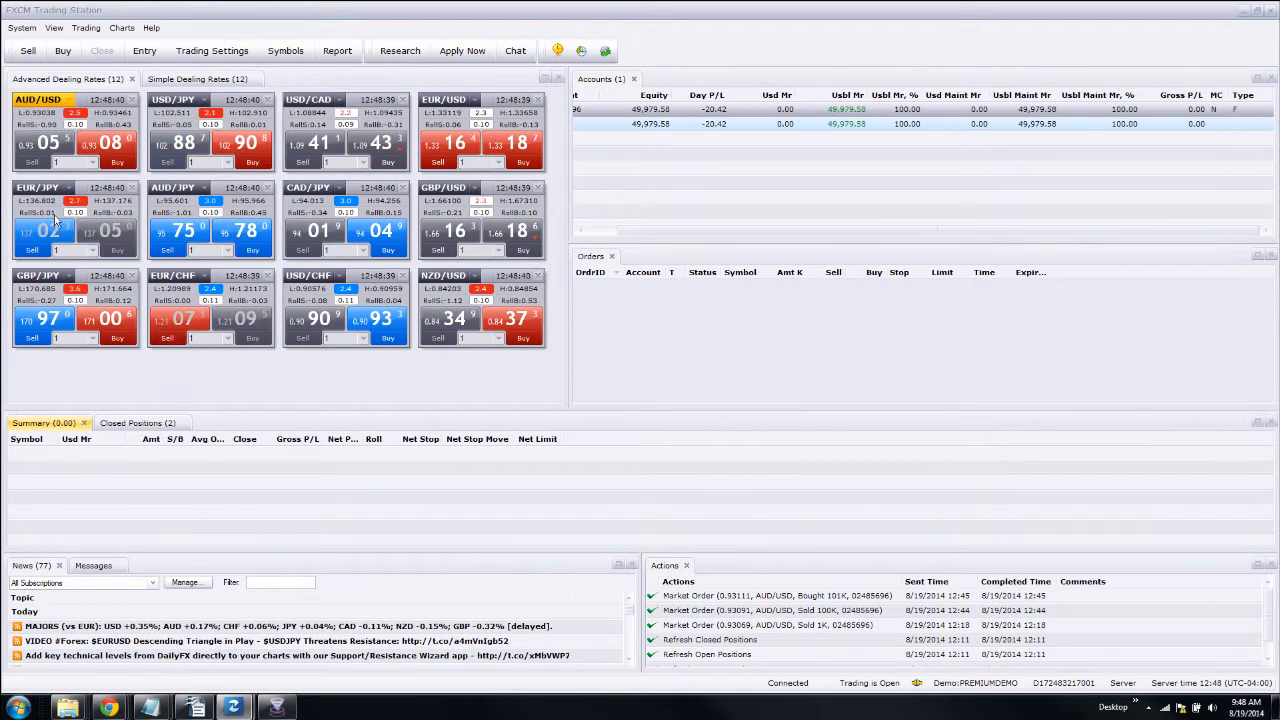
mouse_move(220, 377)
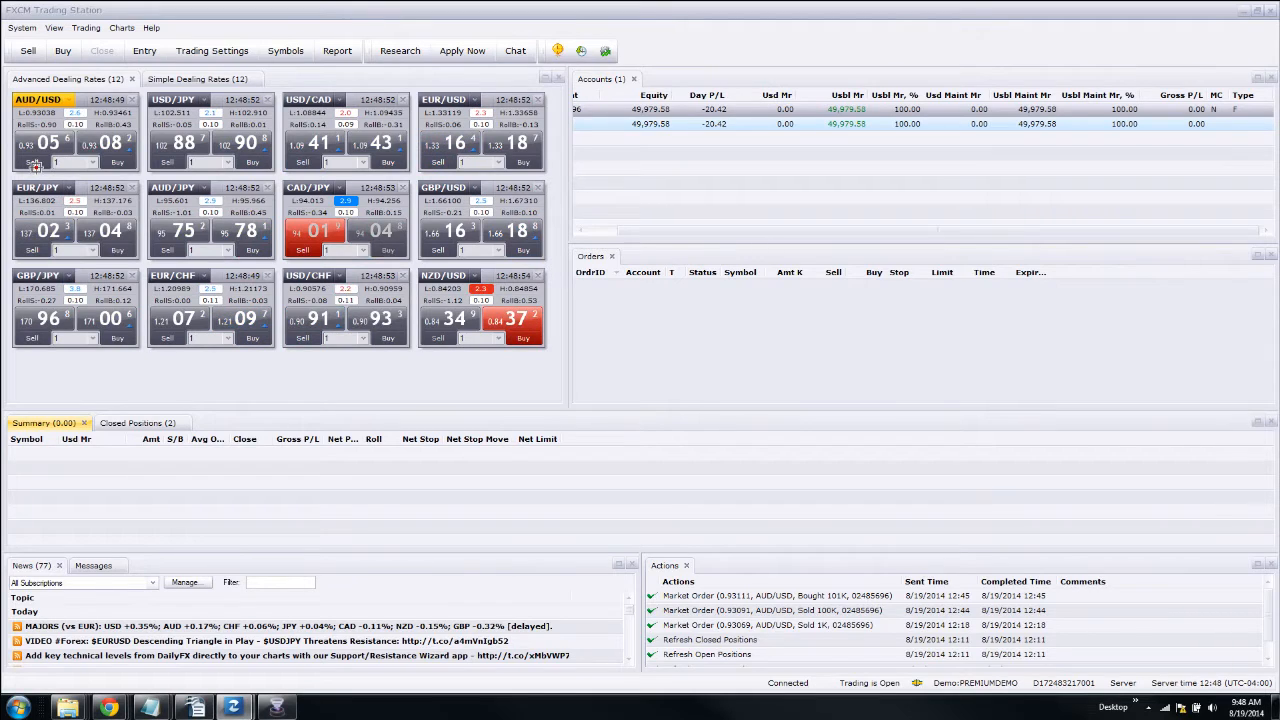
Step: Start an AUD/USD sell market order with amount 1K
click(32, 162)
text(100)
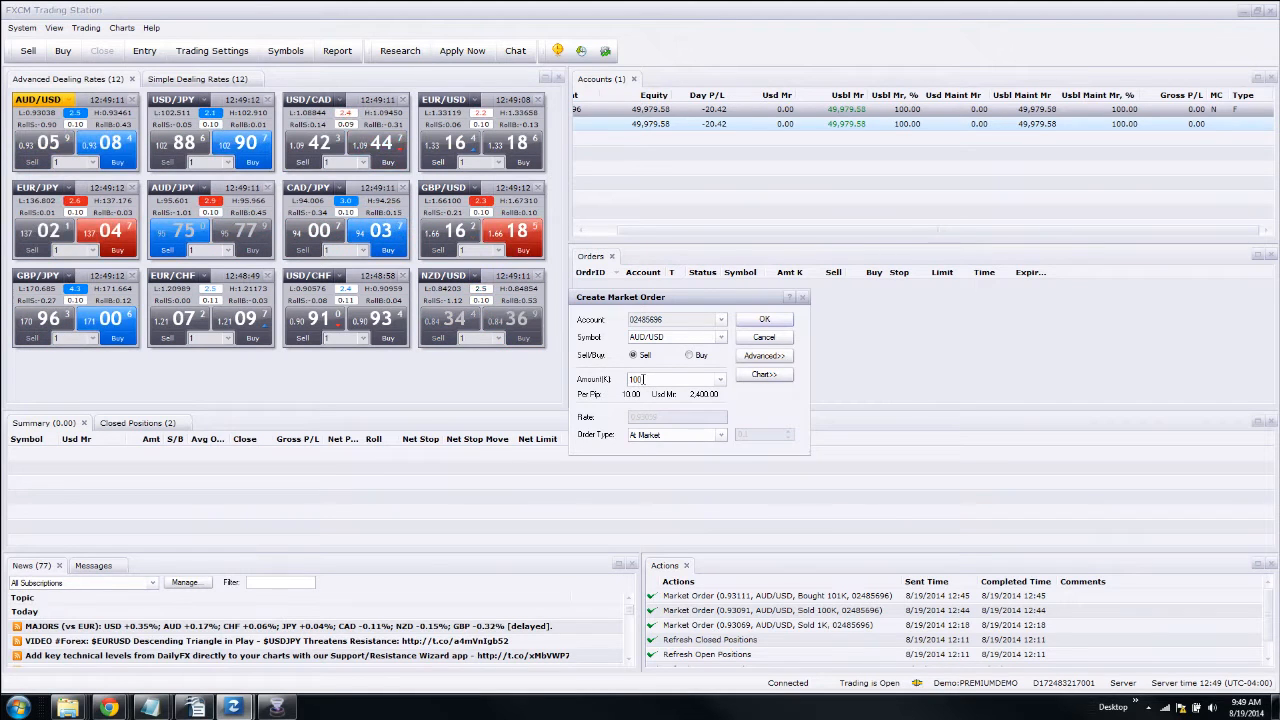
click(719, 379)
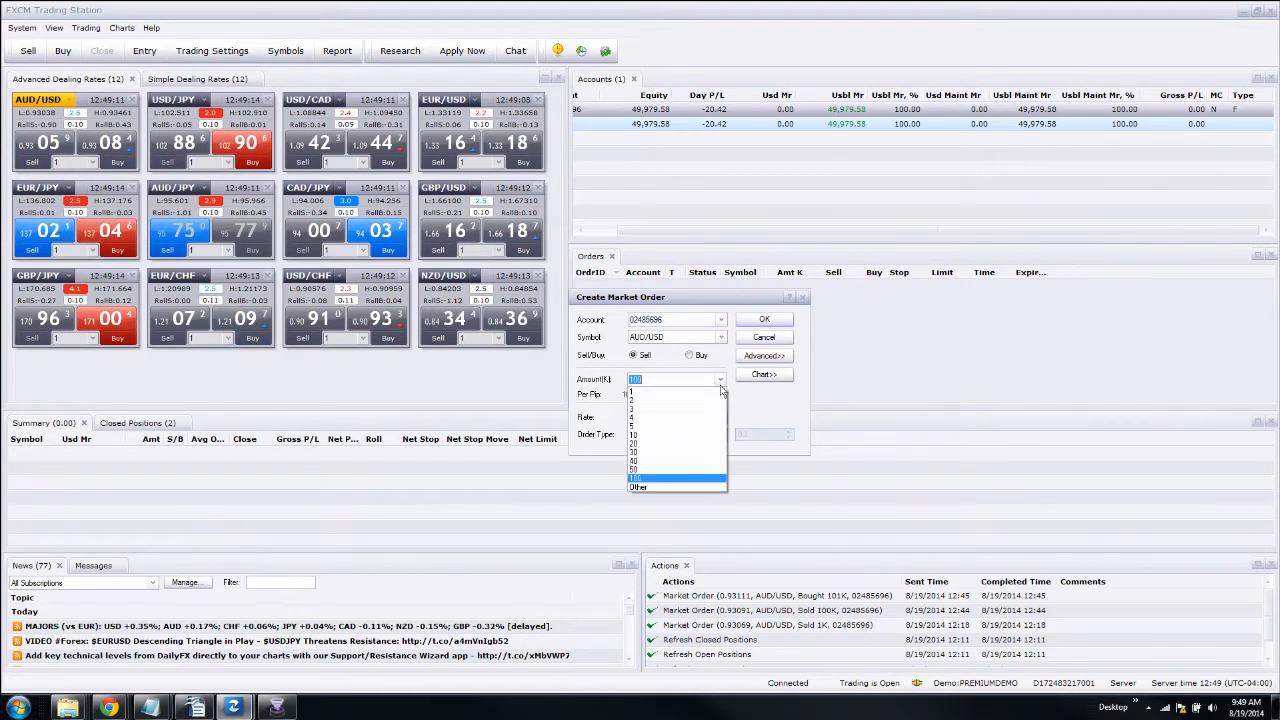
click(635, 391)
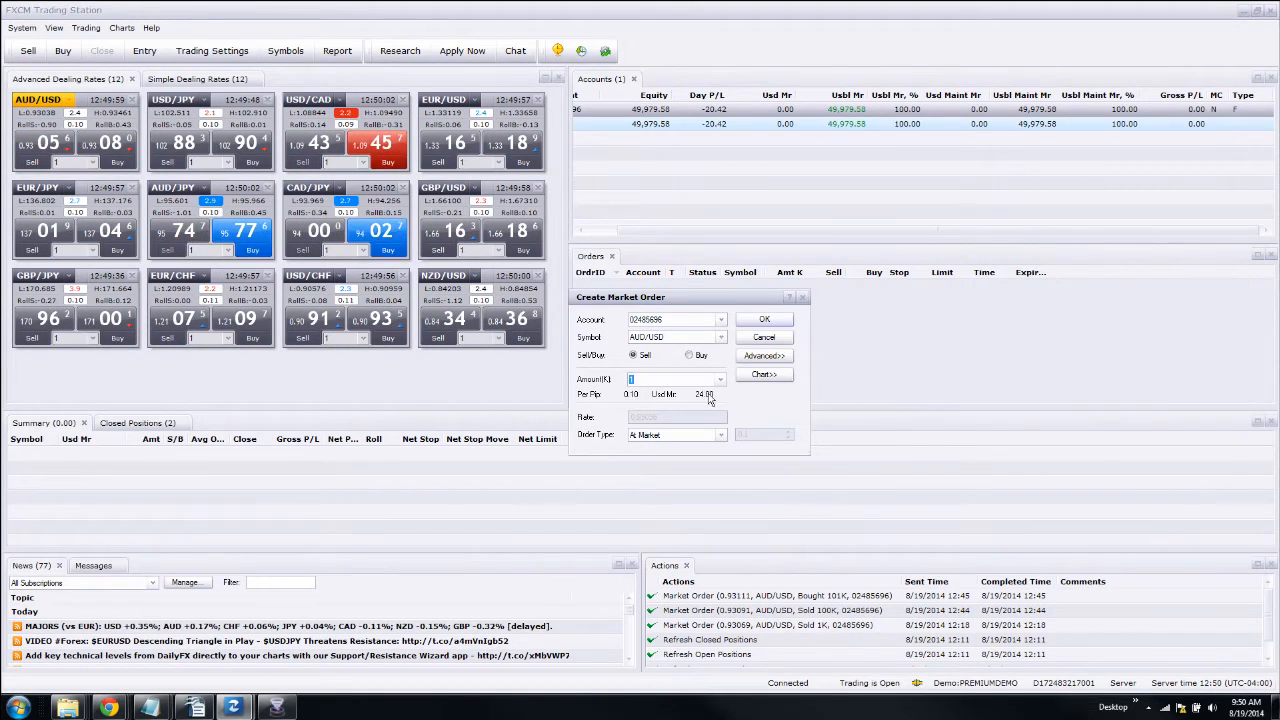
Step: Switch the order amount to 100K and then back to 1K
click(719, 378)
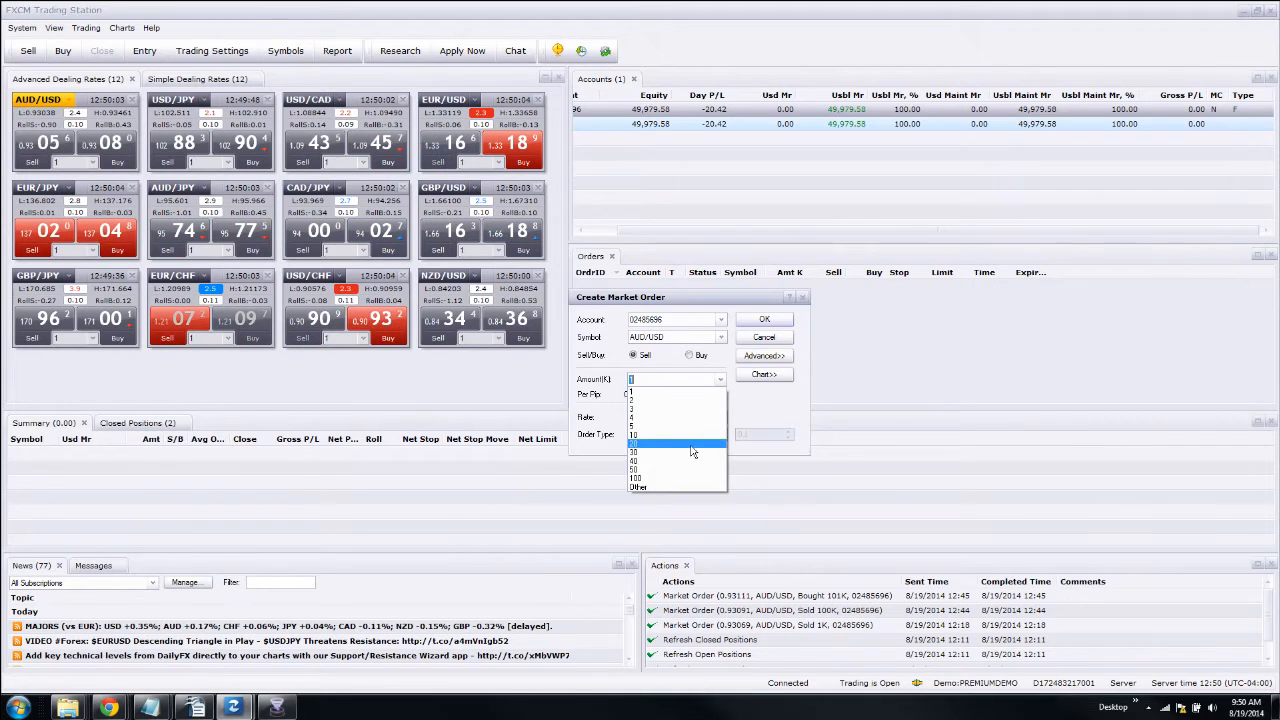
mouse_move(672, 480)
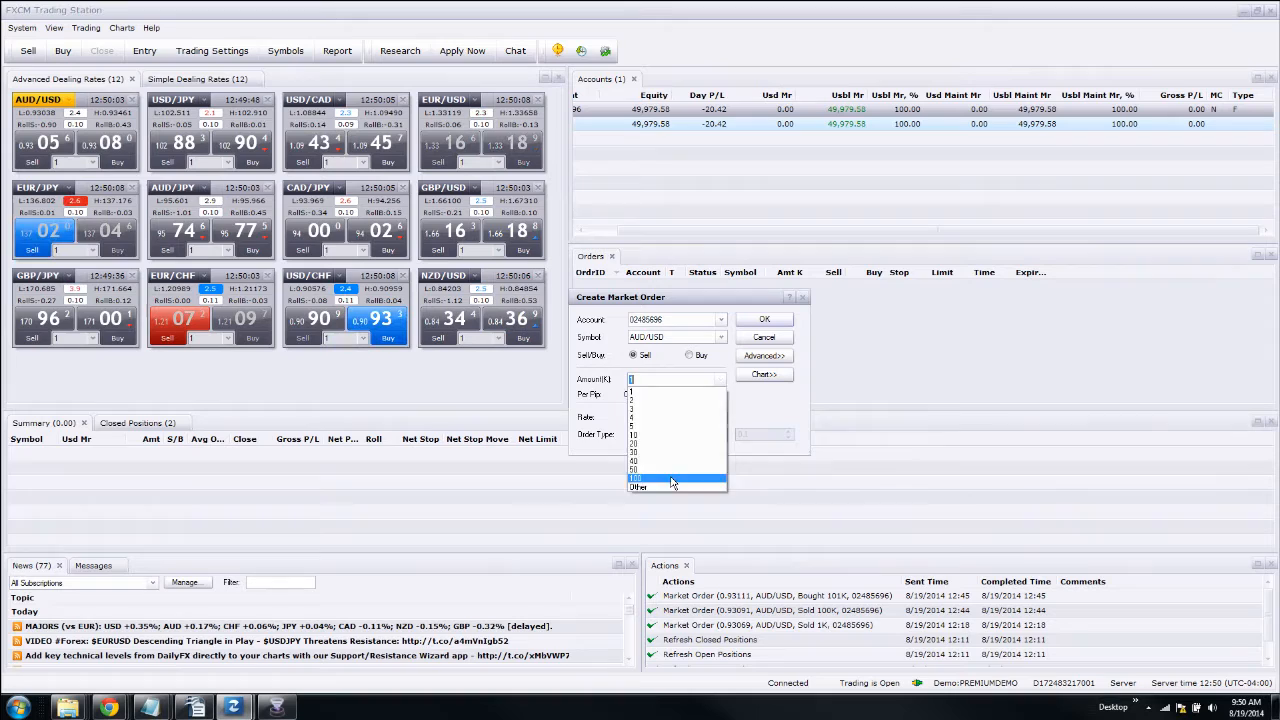
click(670, 478)
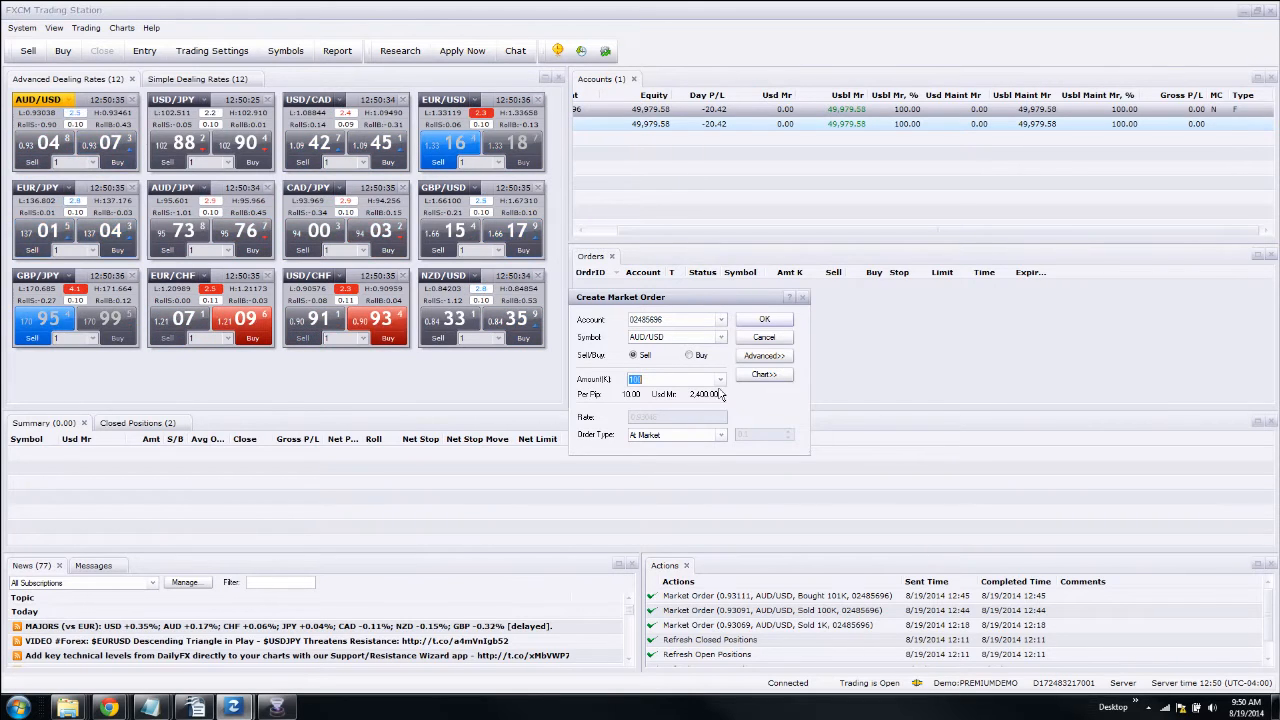
click(719, 379)
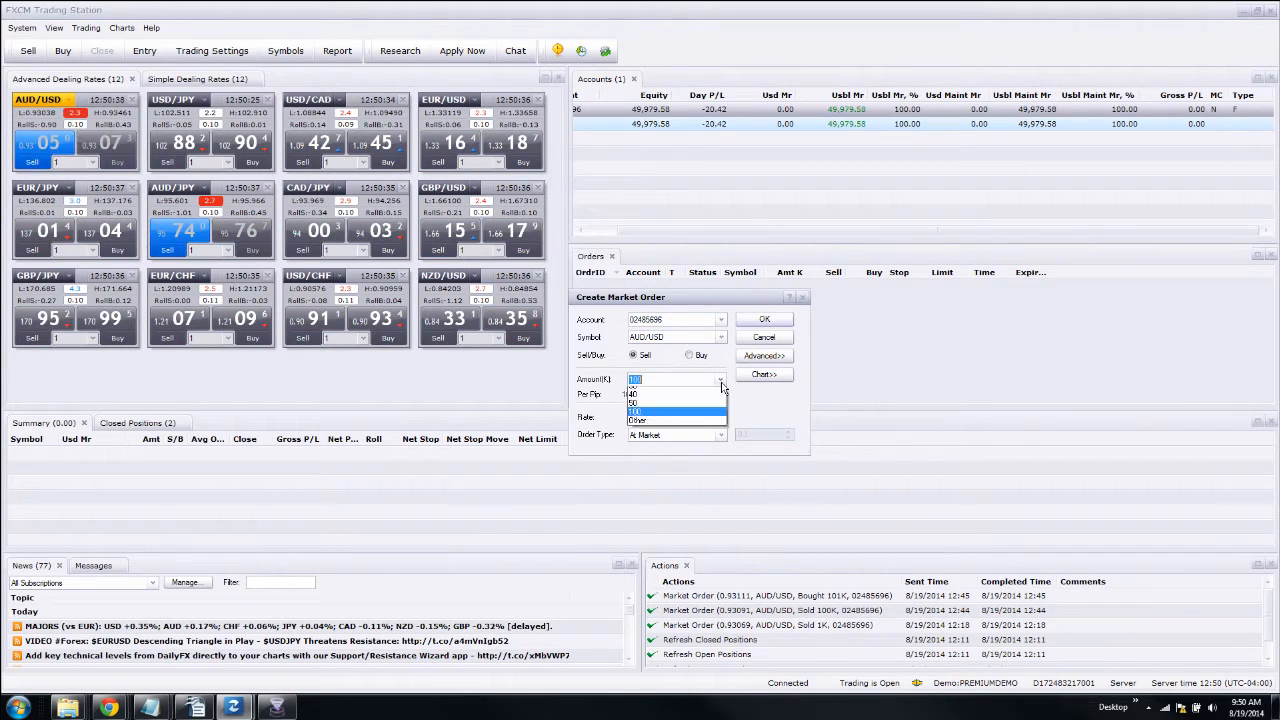
click(637, 393)
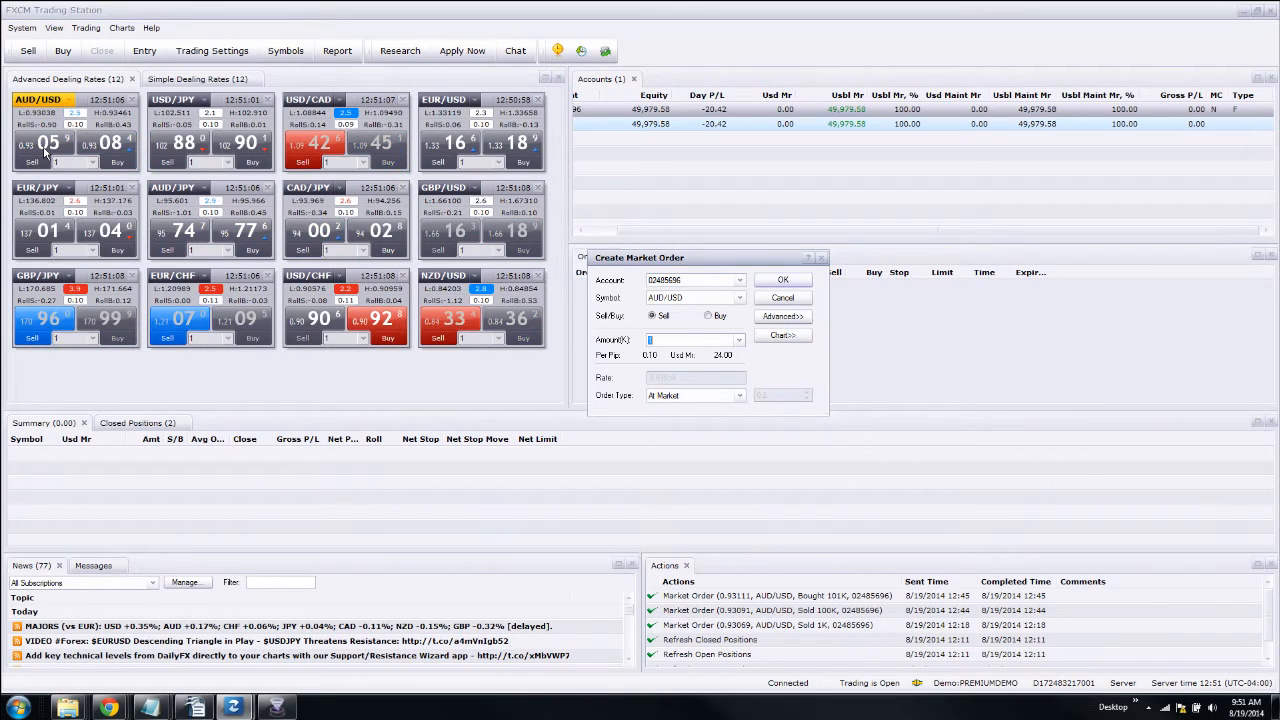
Step: Preview the AUD/USD chart and expand the advanced stop and limit settings
click(782, 335)
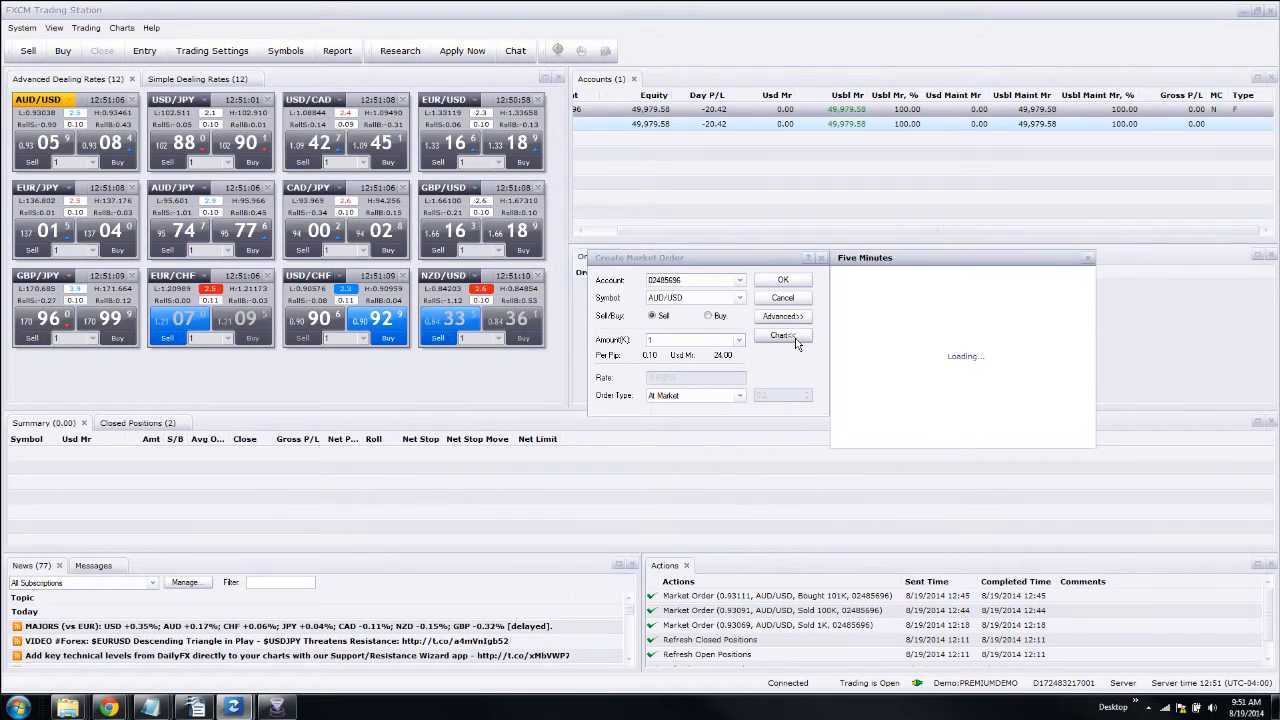
click(783, 316)
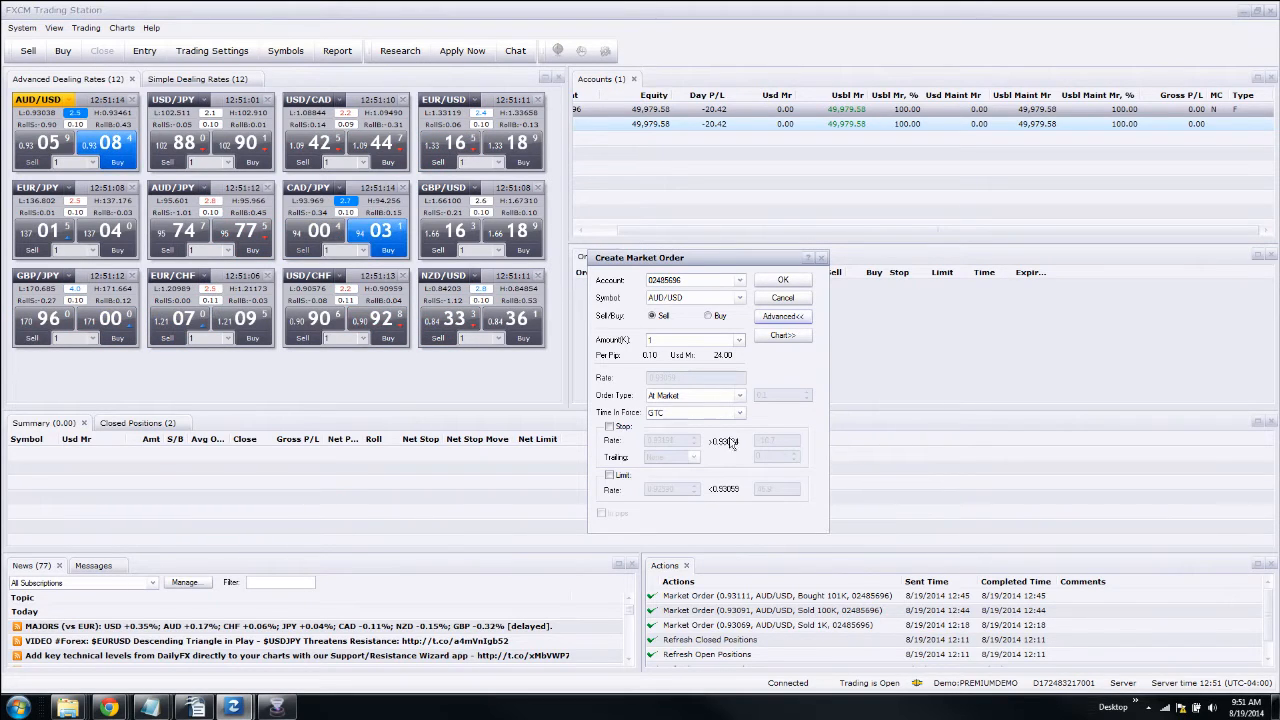
Step: Enable stop at 0.93191 and limit at 0.92591, then move the dialog higher
click(609, 426)
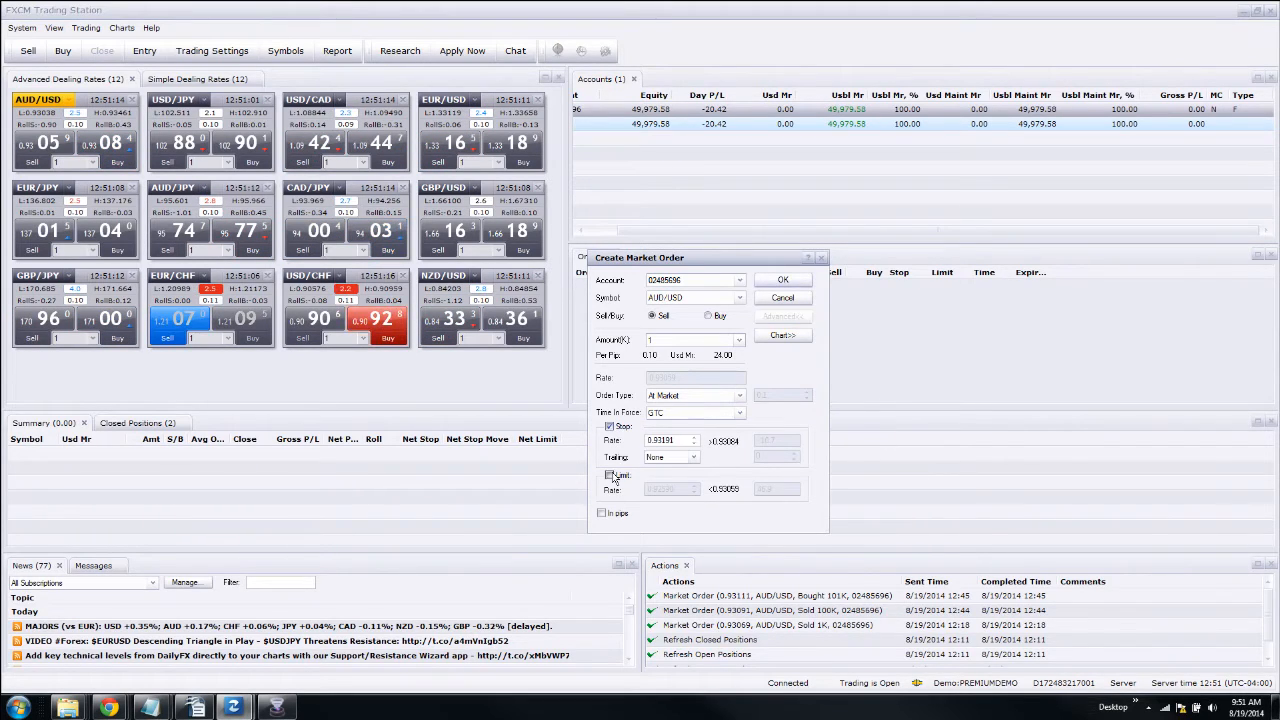
click(610, 426)
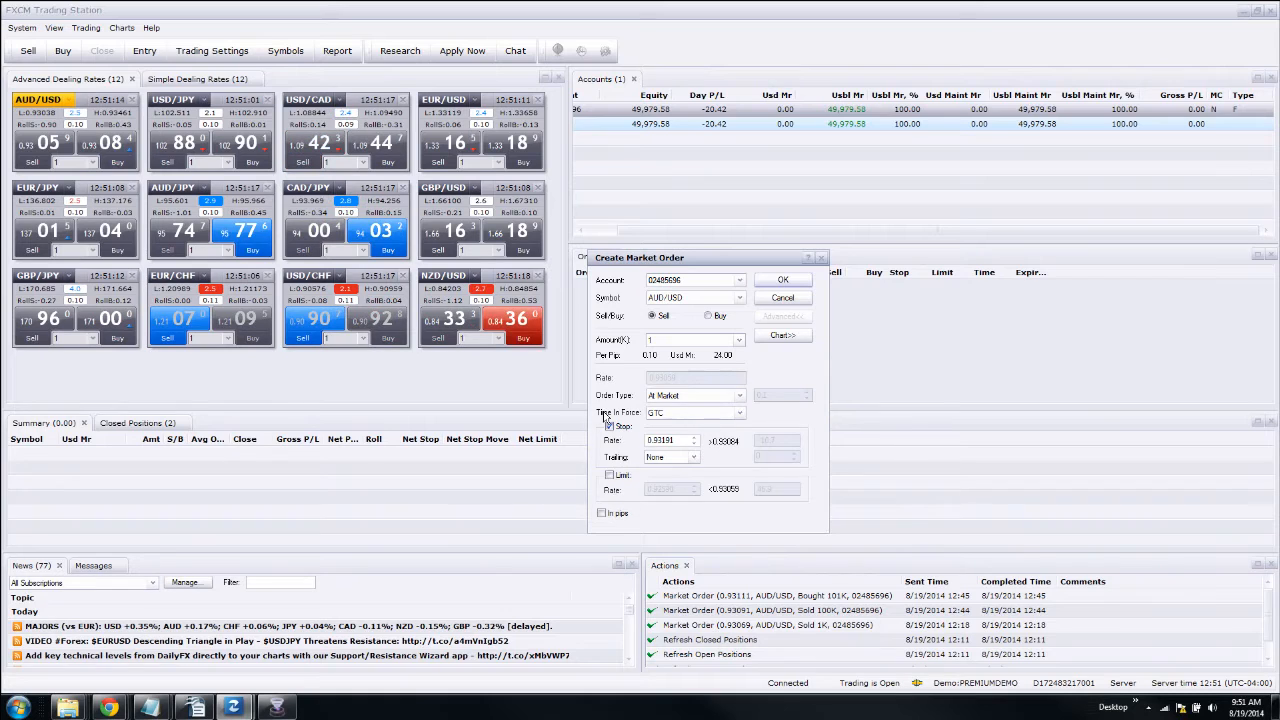
click(610, 474)
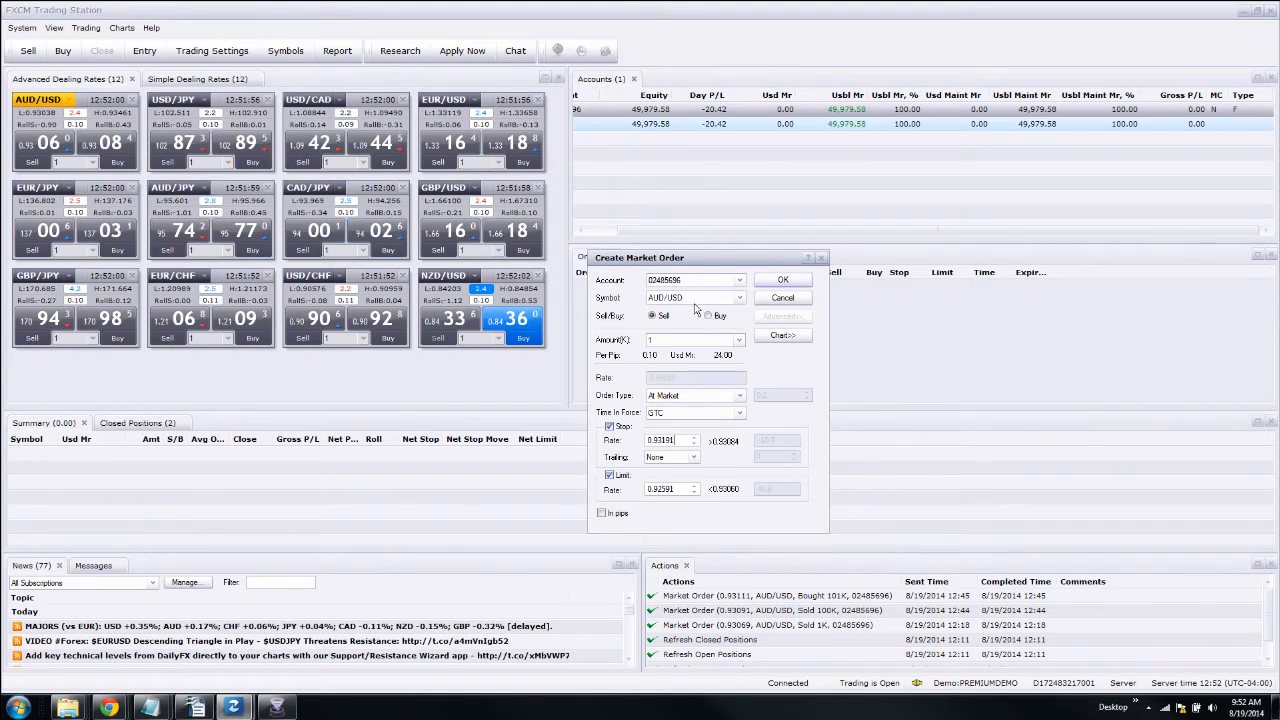
drag(700, 257, 700, 181)
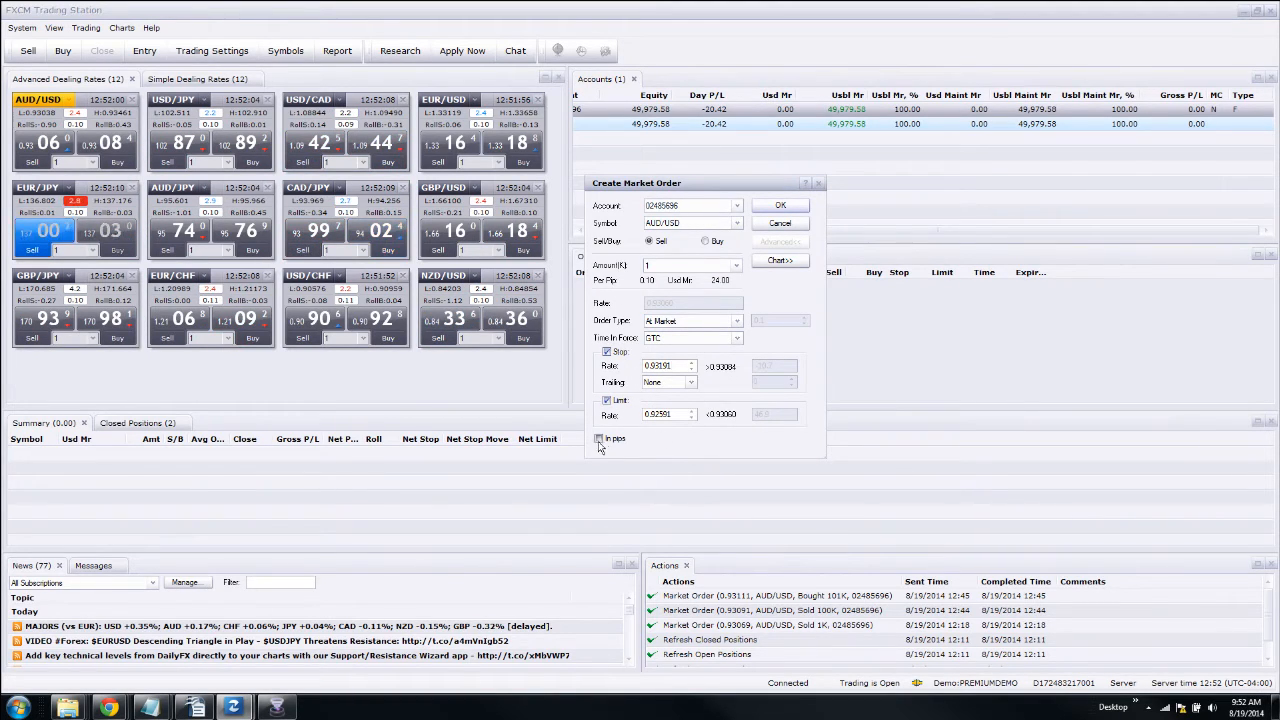
Step: Switch stop and limit entry to pips and enter a 46.9 pip limit
click(598, 438)
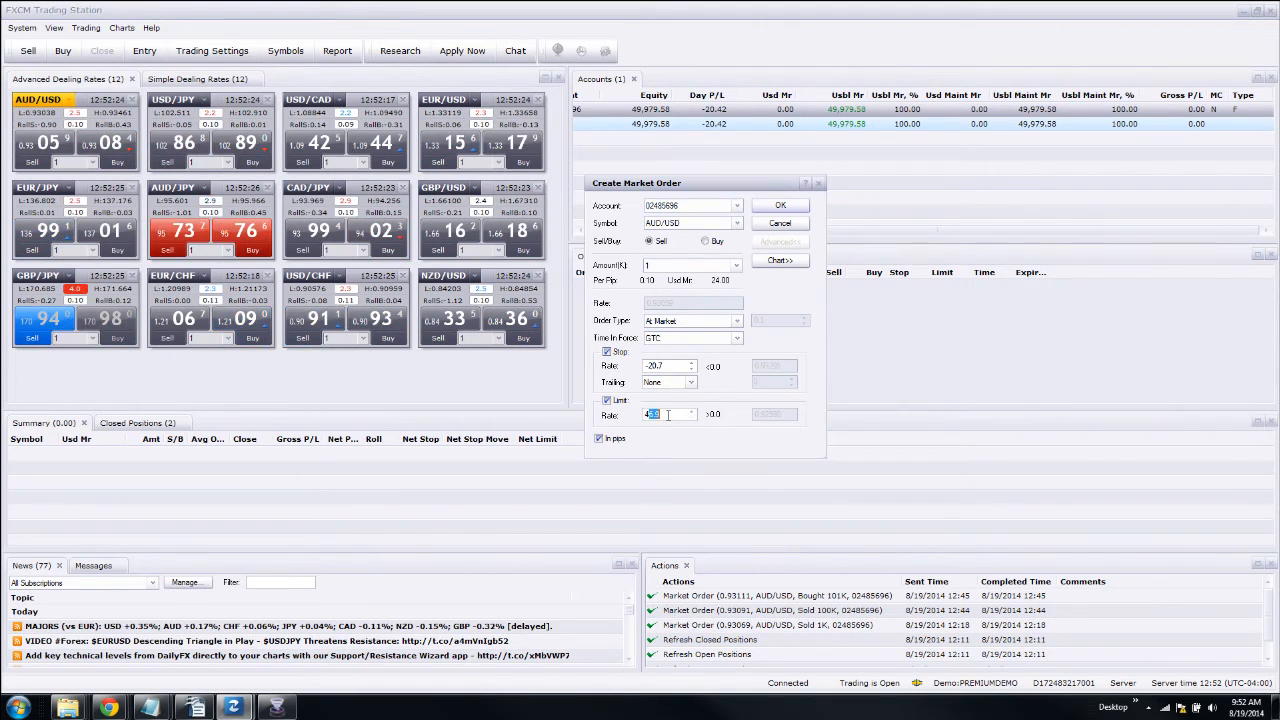
text(46.9)
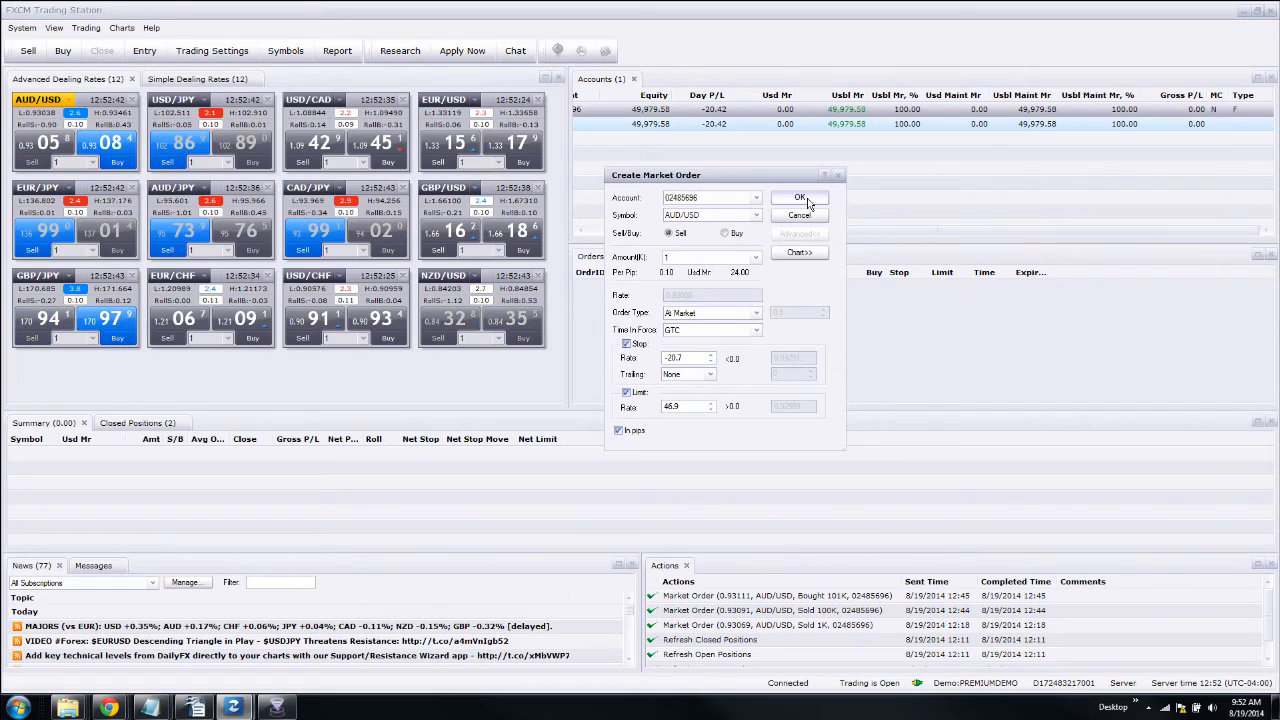
Step: Submit the 1K AUD/USD sell order with its stop and limit
click(799, 197)
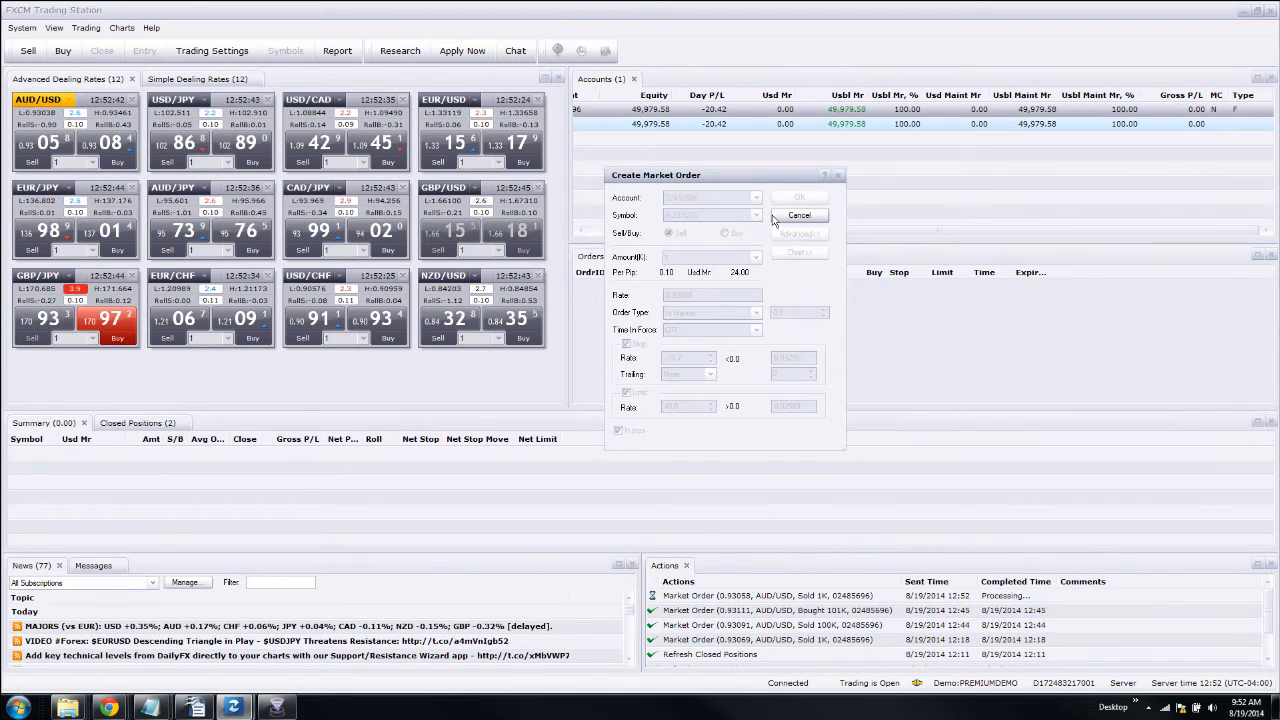
click(800, 196)
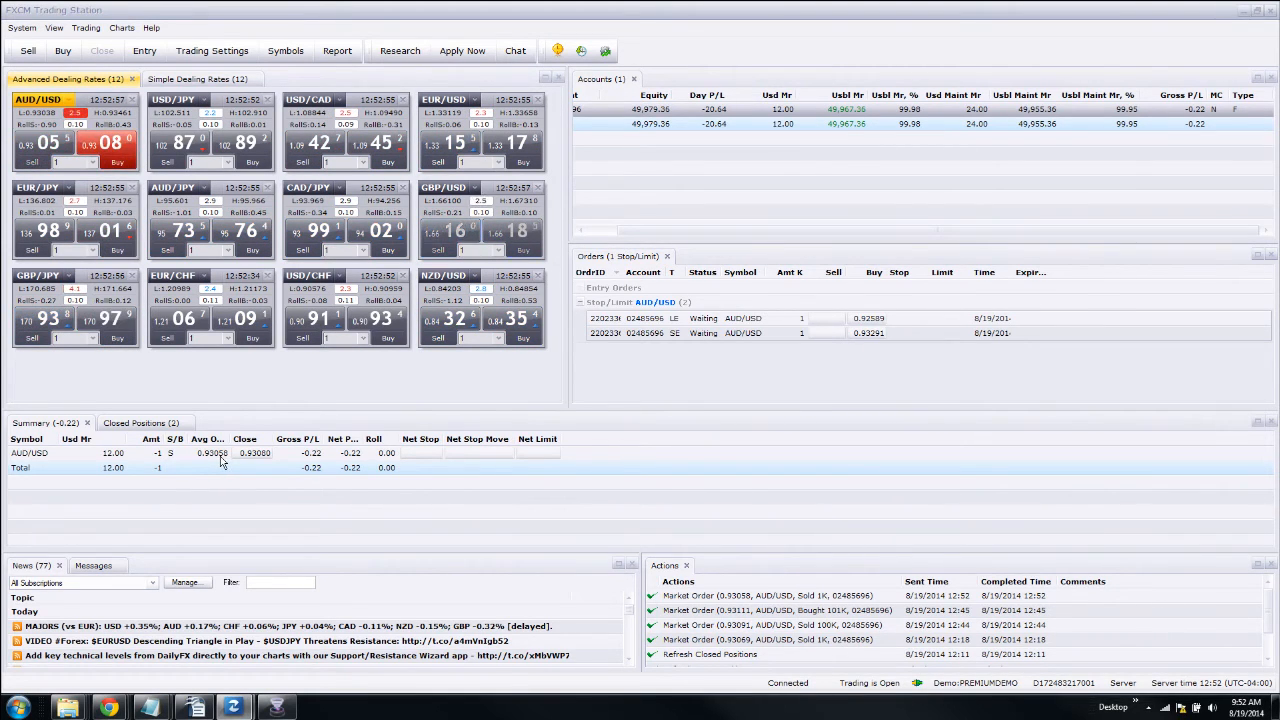
mouse_move(253, 453)
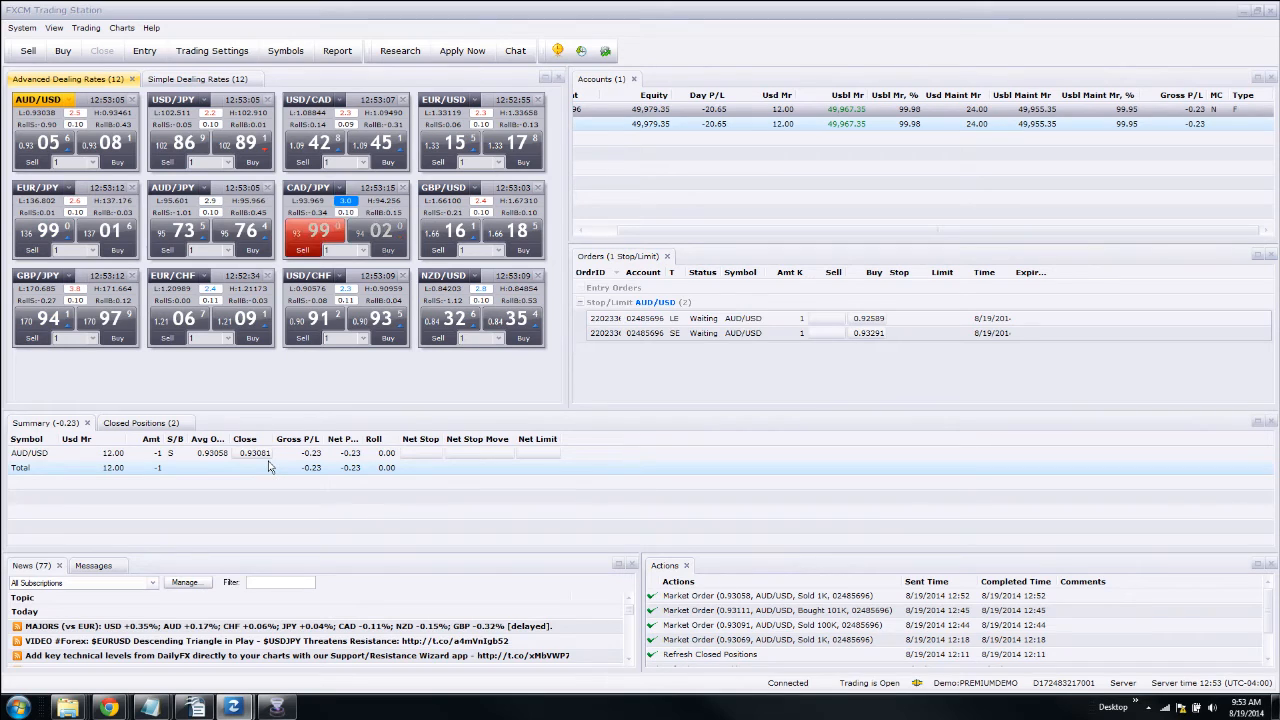
mouse_move(254, 453)
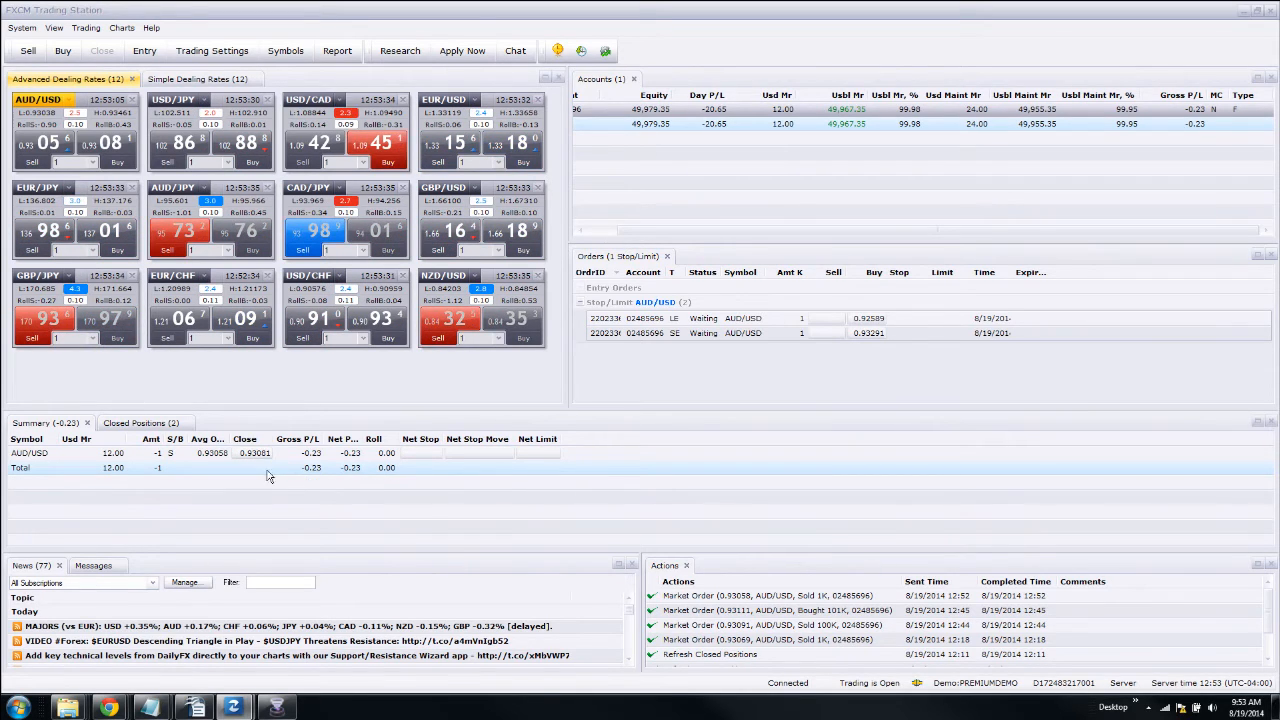
mouse_move(250, 474)
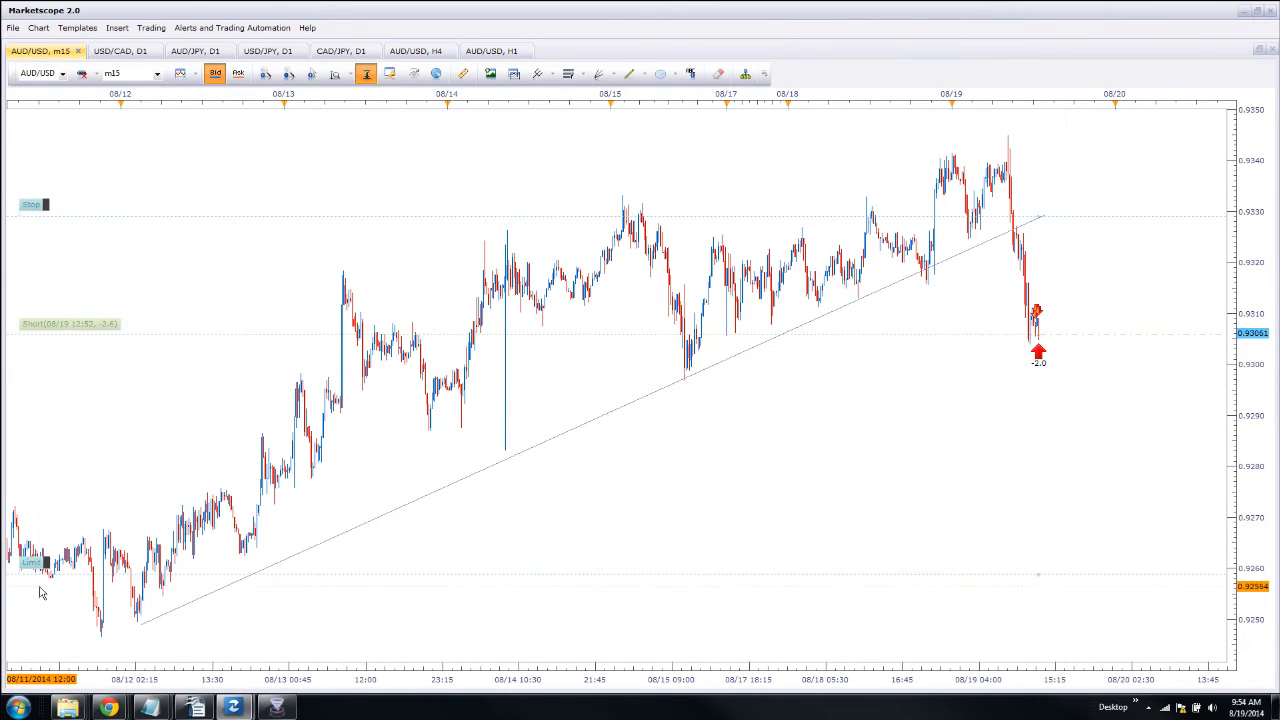
mouse_move(47, 217)
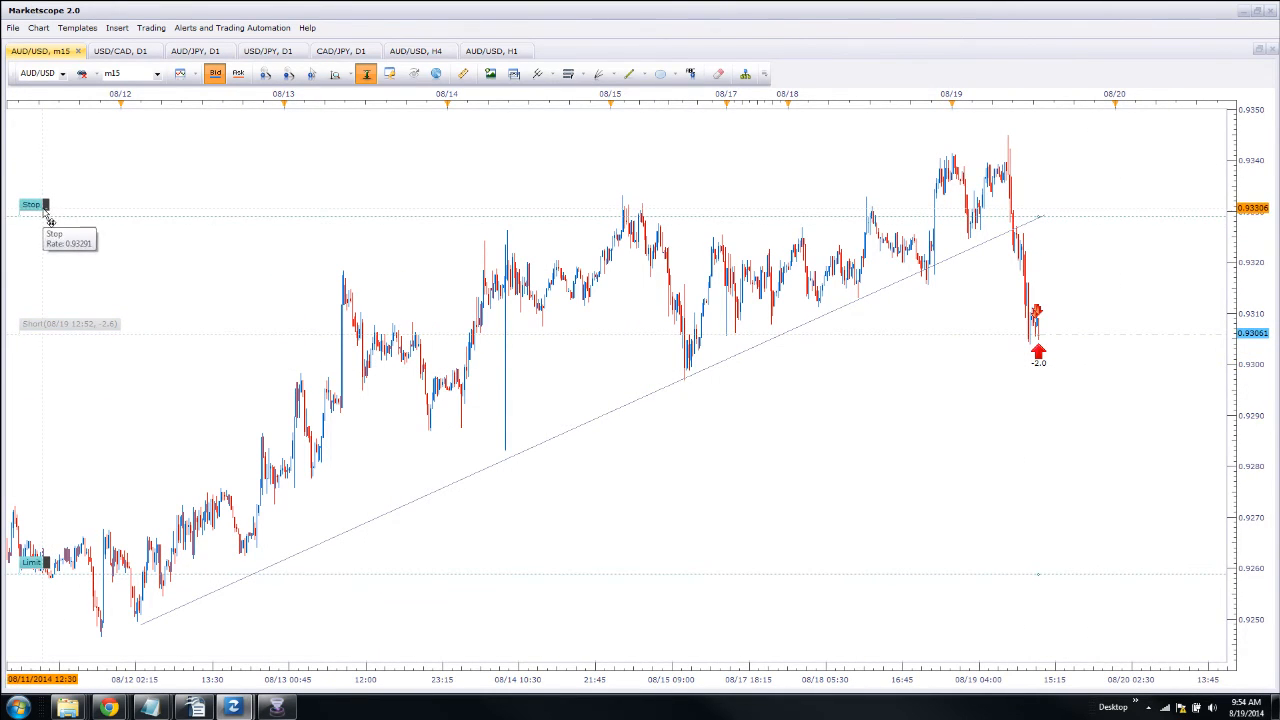
mouse_move(1047, 331)
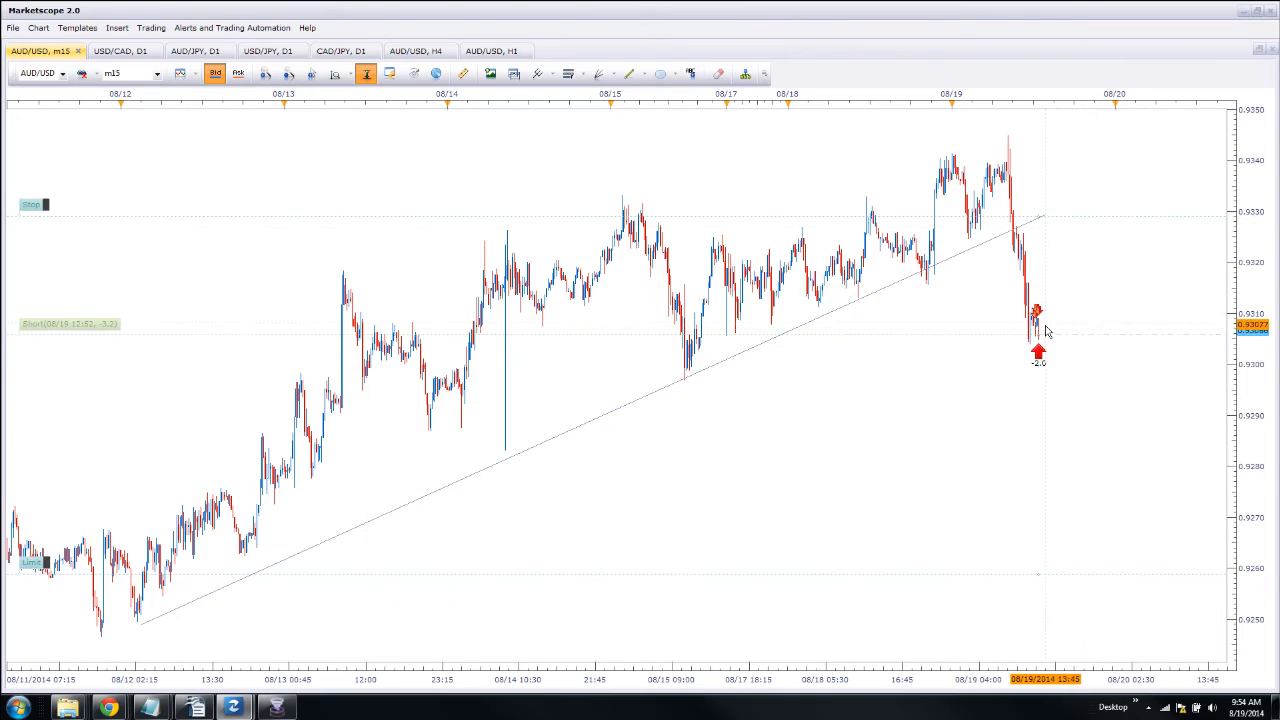
mouse_move(1095, 220)
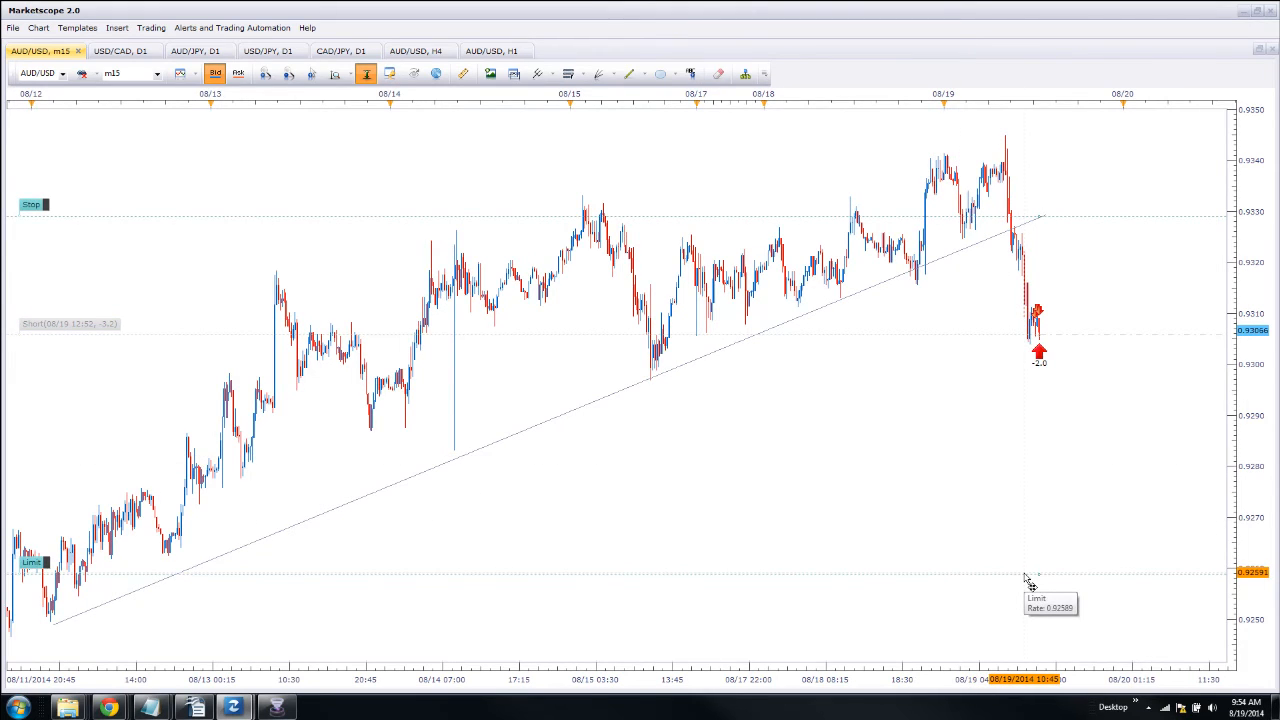
mouse_move(1100, 576)
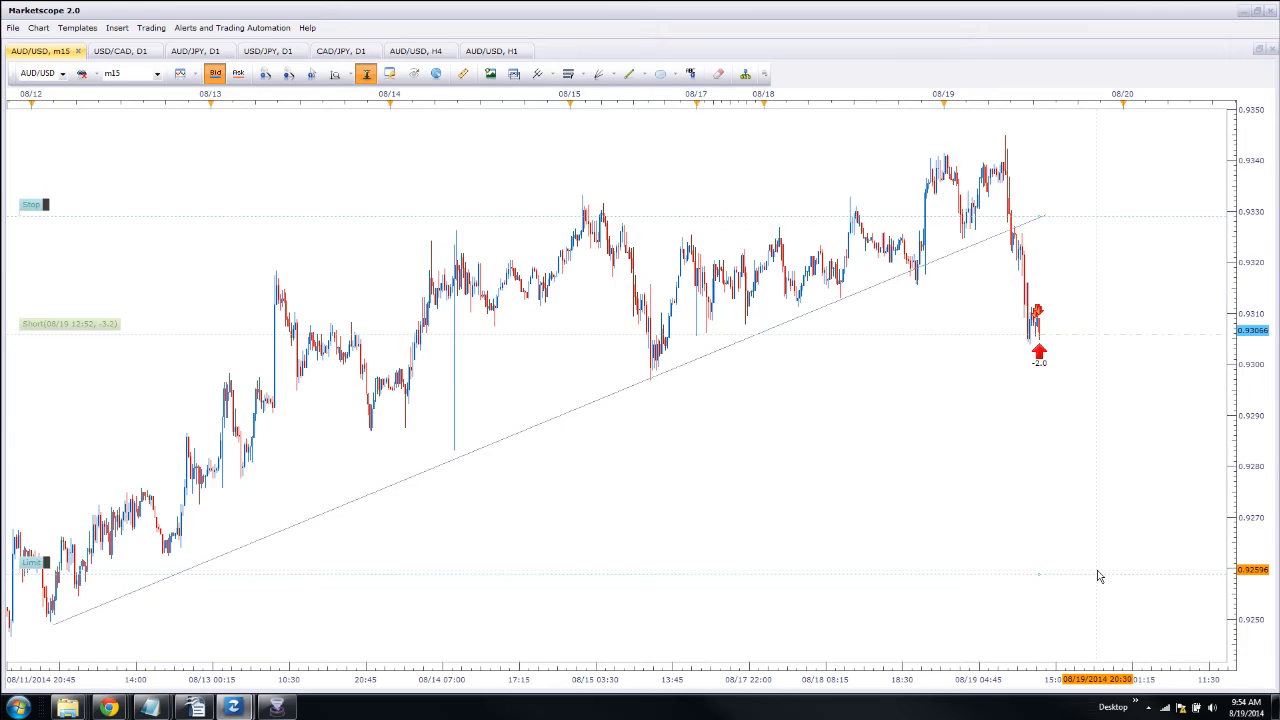
mouse_move(1045, 580)
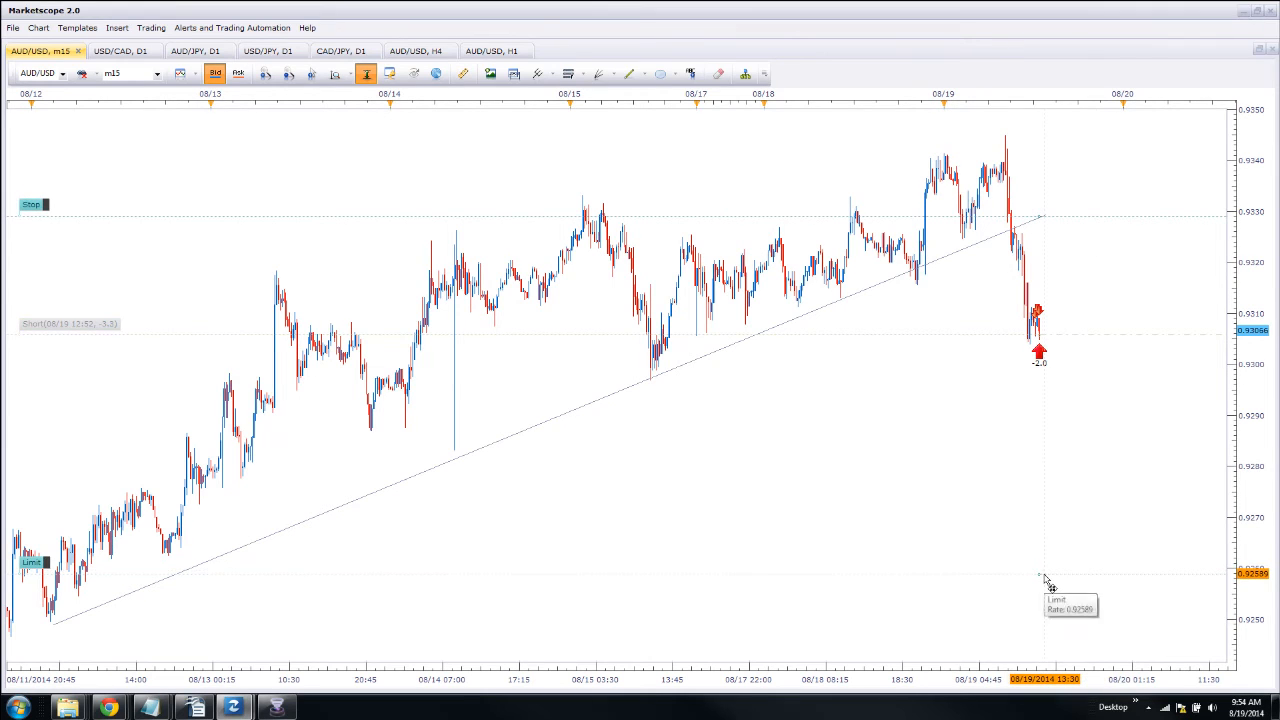
mouse_move(925, 477)
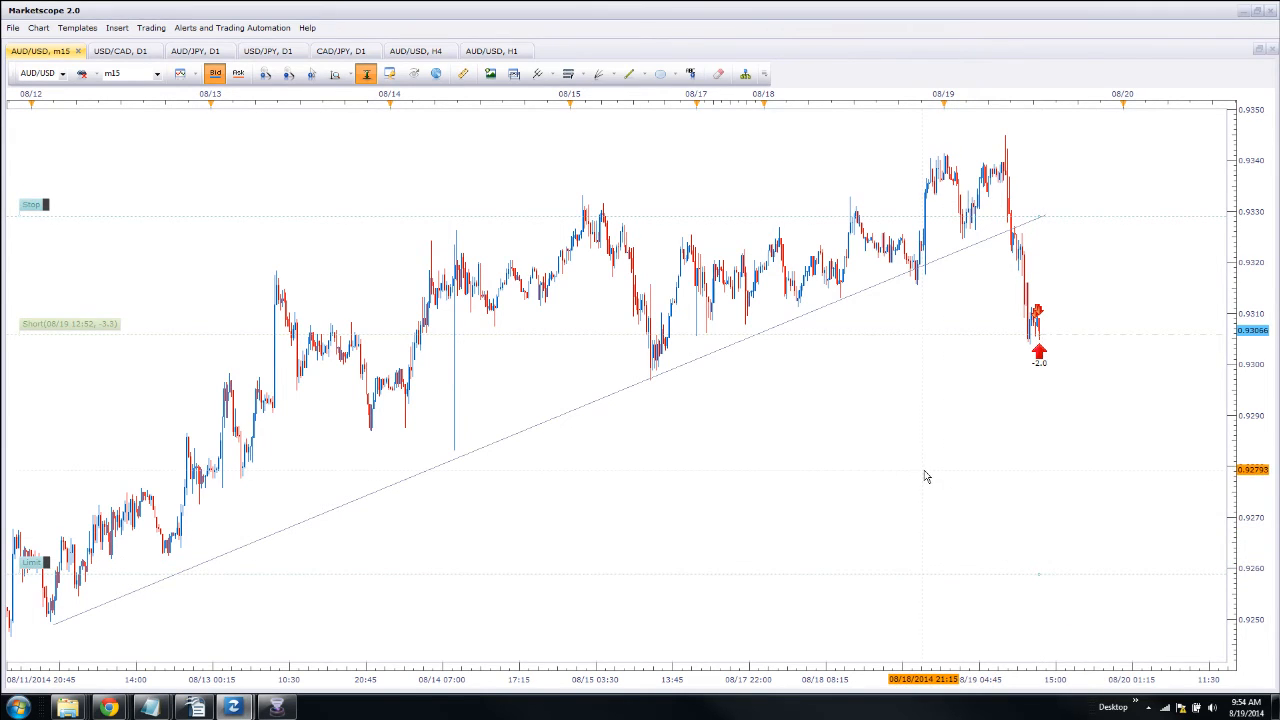
mouse_move(545, 207)
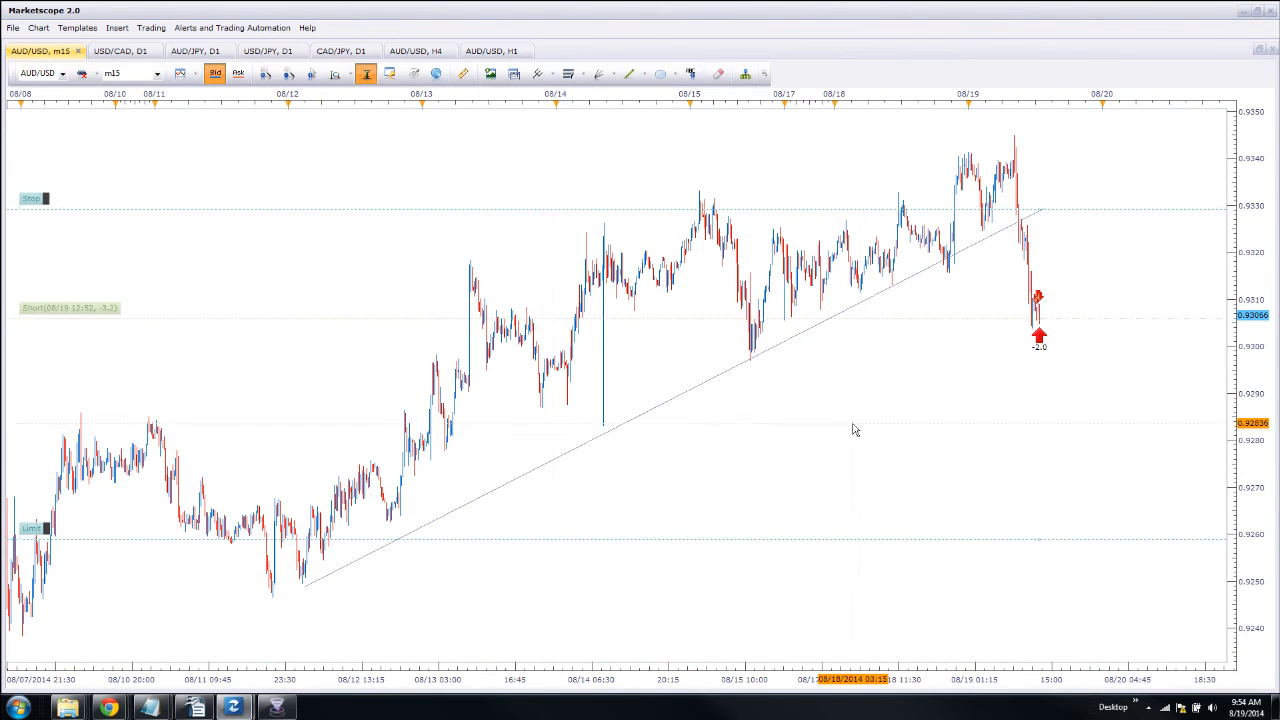
mouse_move(870, 434)
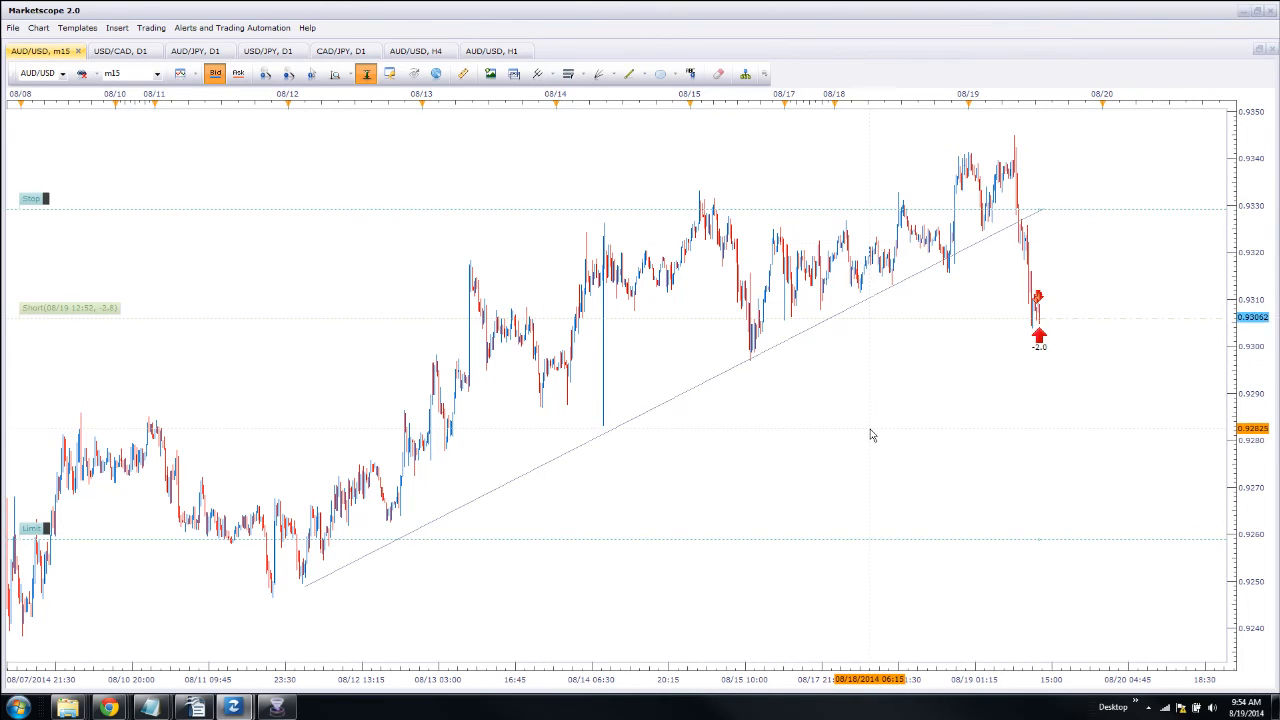
mouse_move(393, 306)
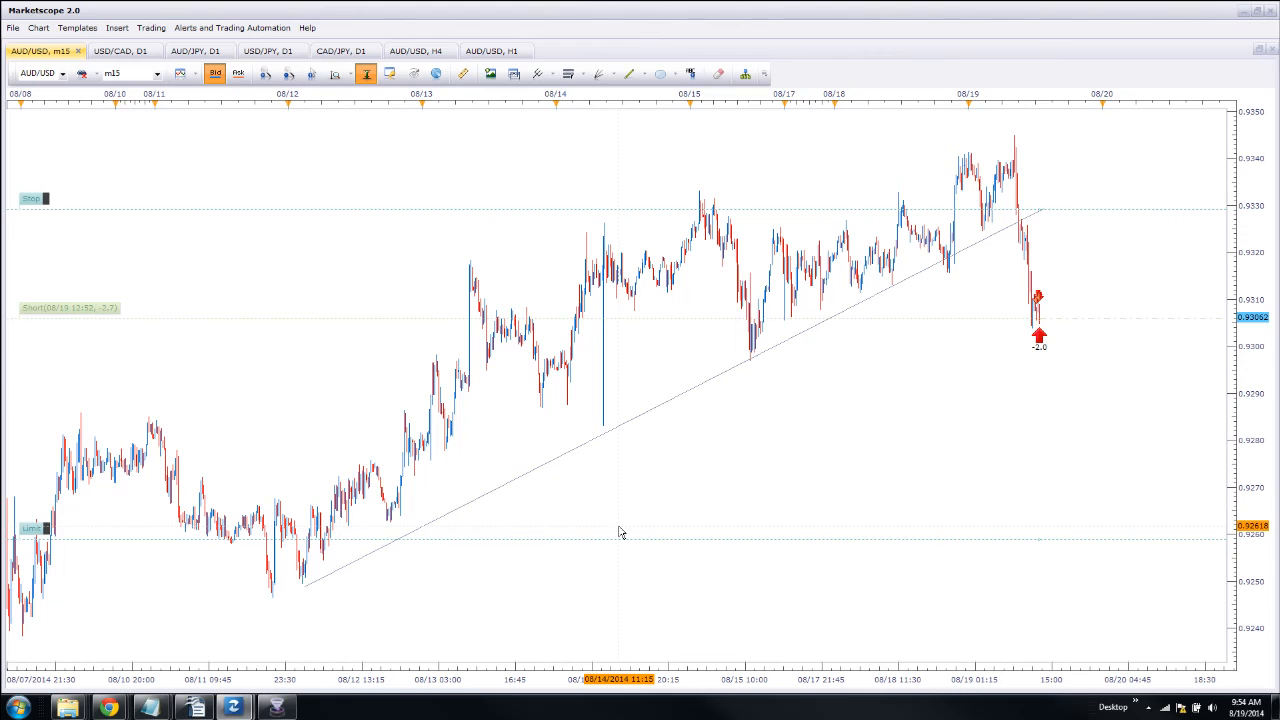
mouse_move(278, 642)
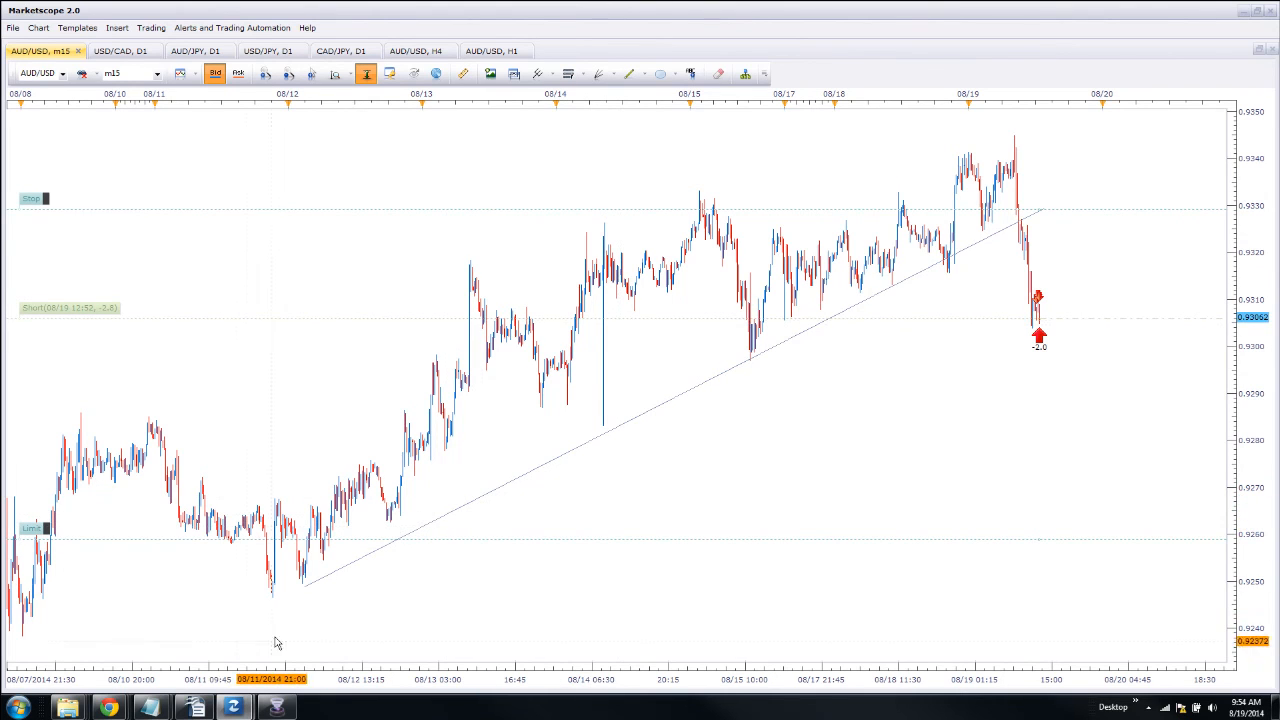